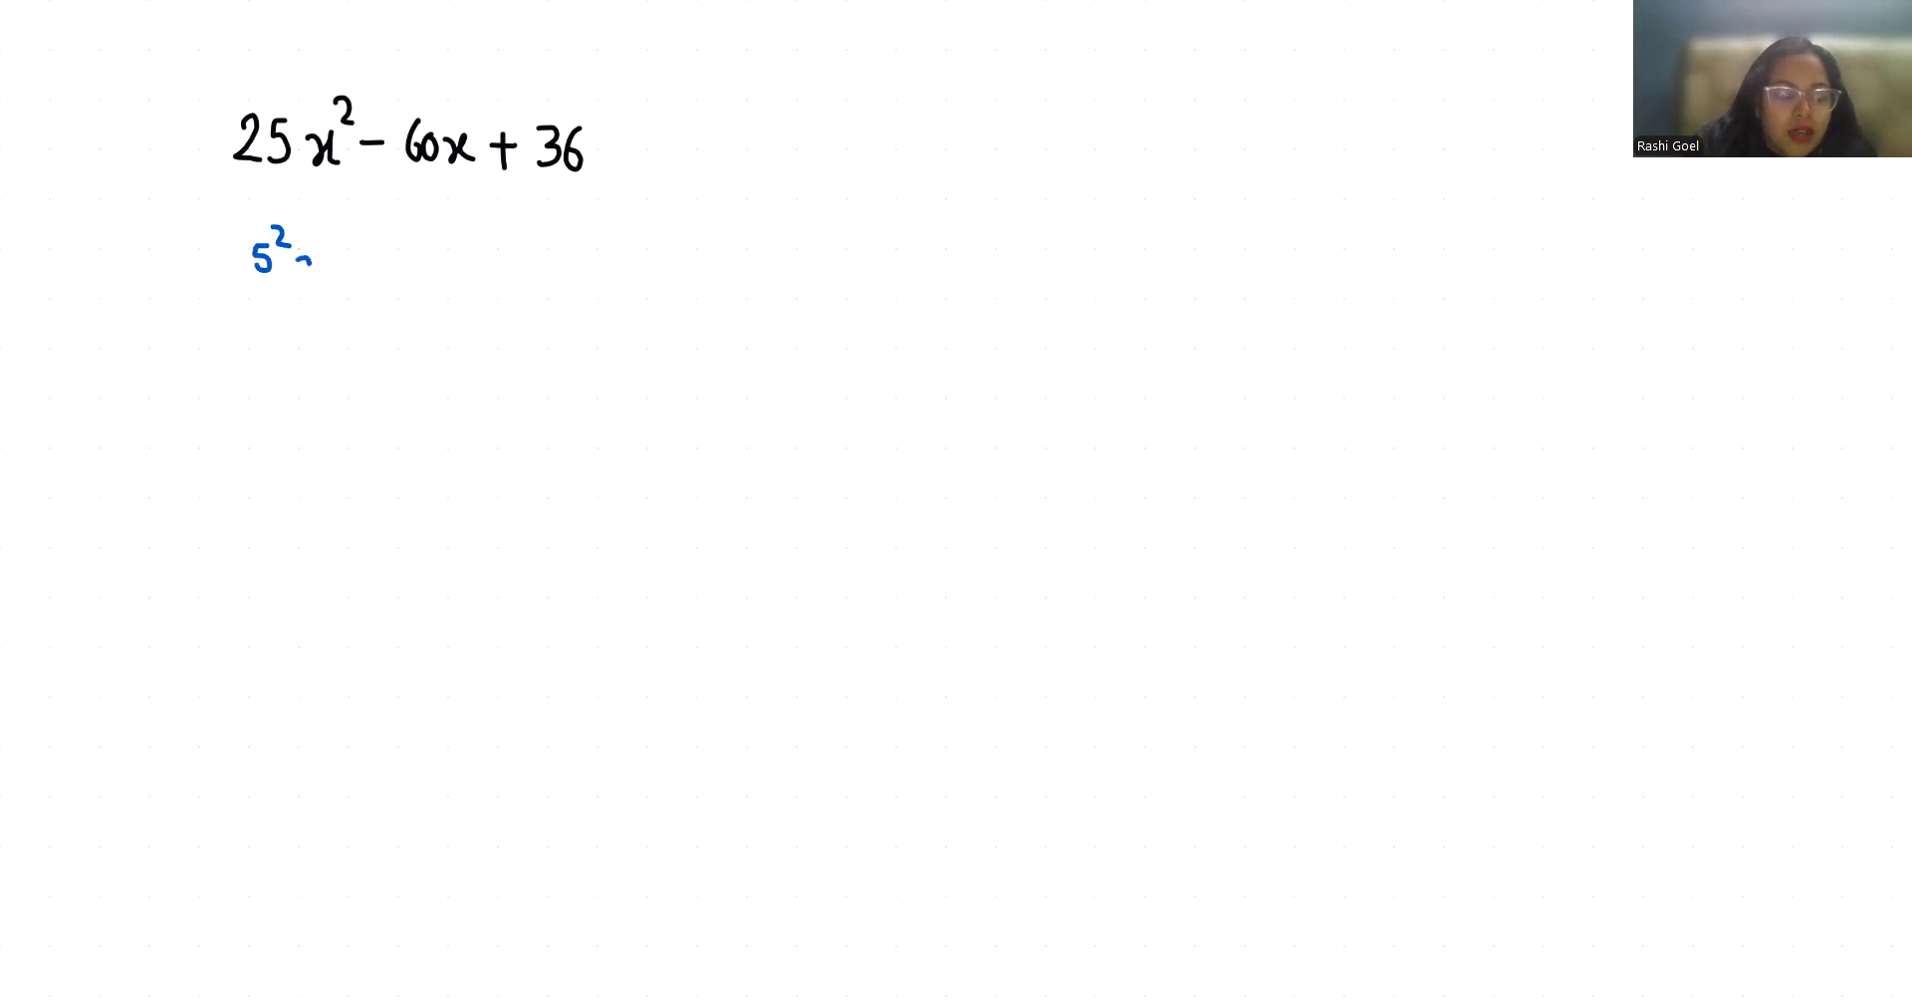
Step: Write x² − 2·5x after the blue 5² beneath 25x² − 60x + 36
type("x^2 -")
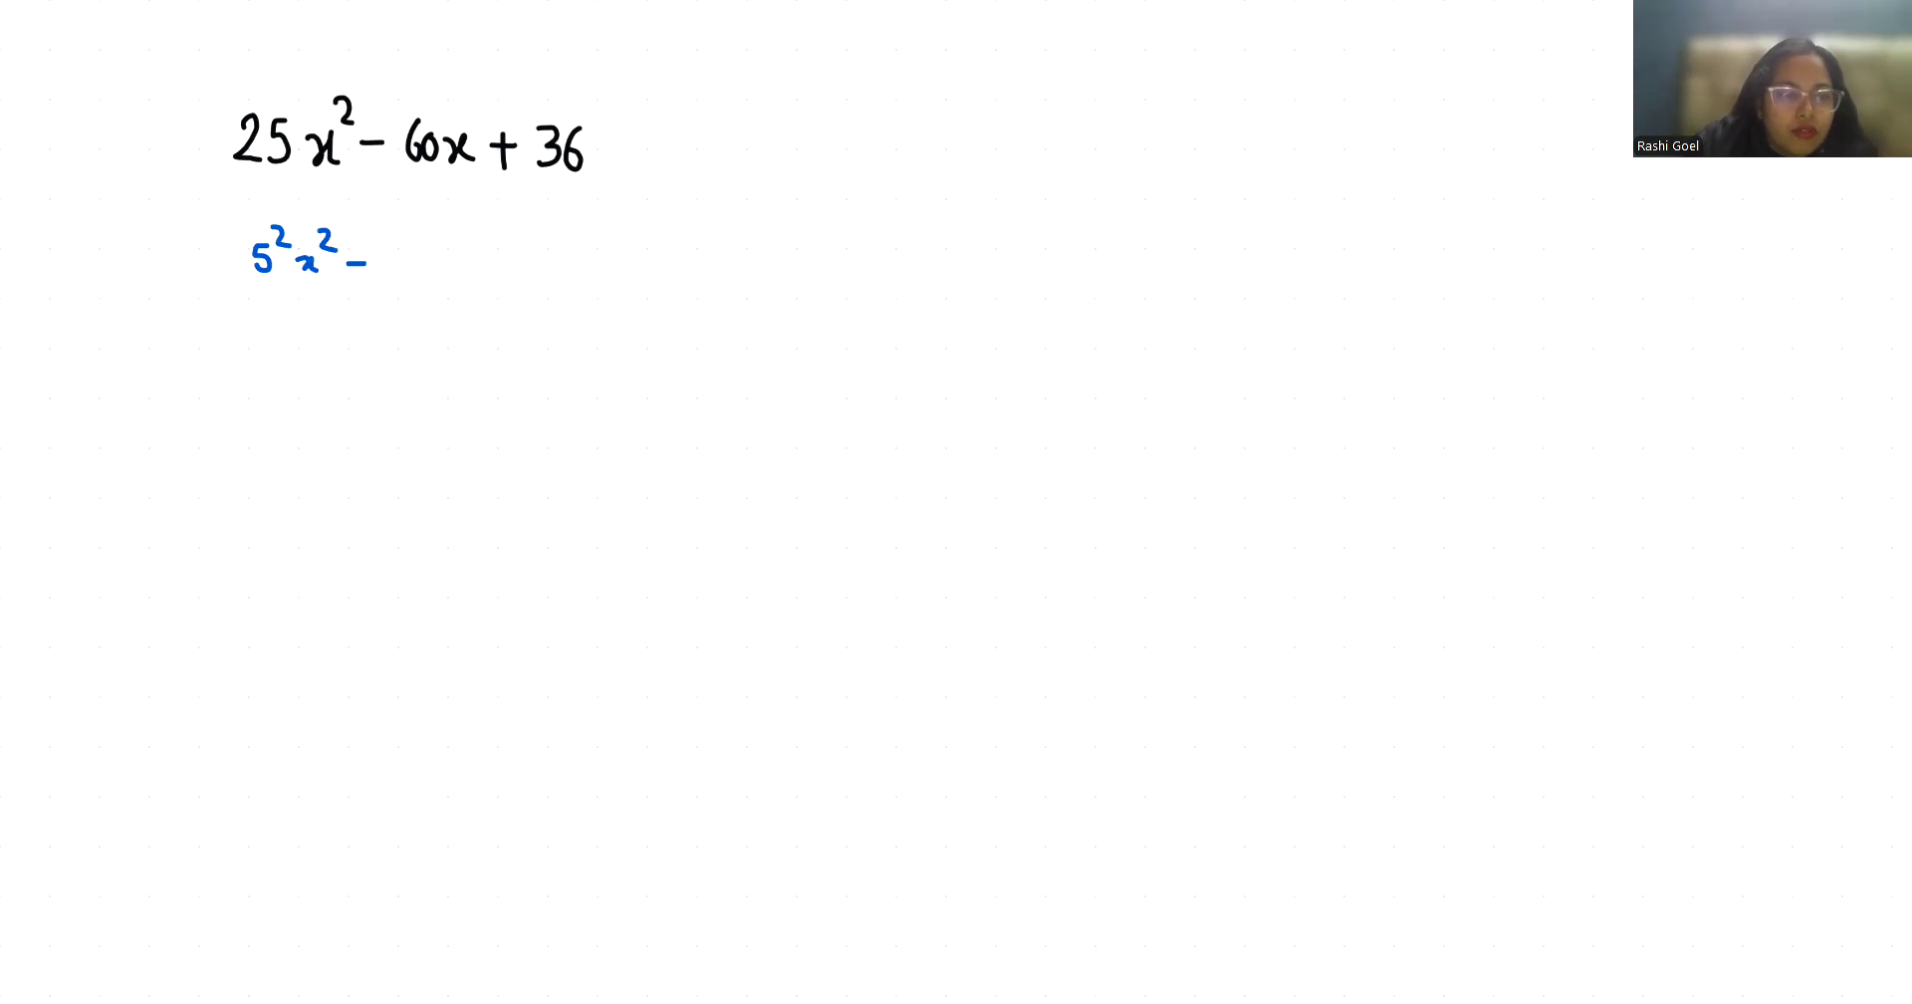
left_click(400, 235)
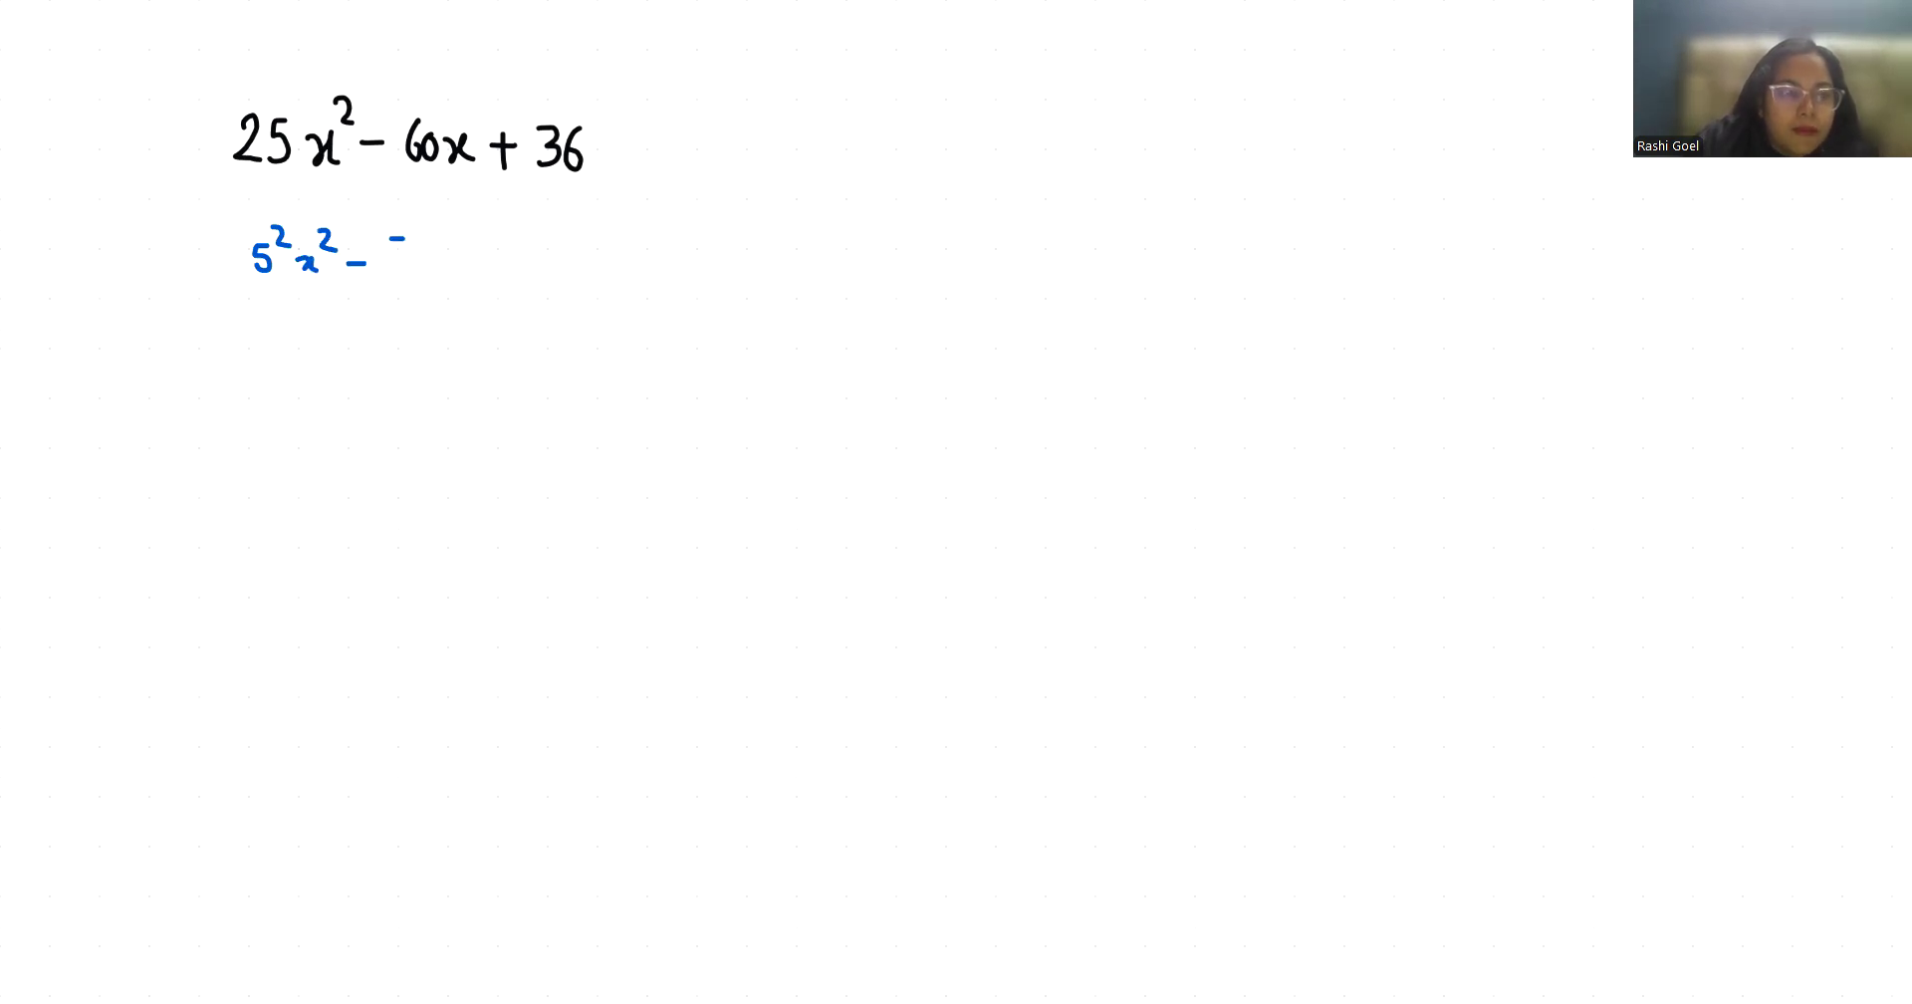
type("2·5x")
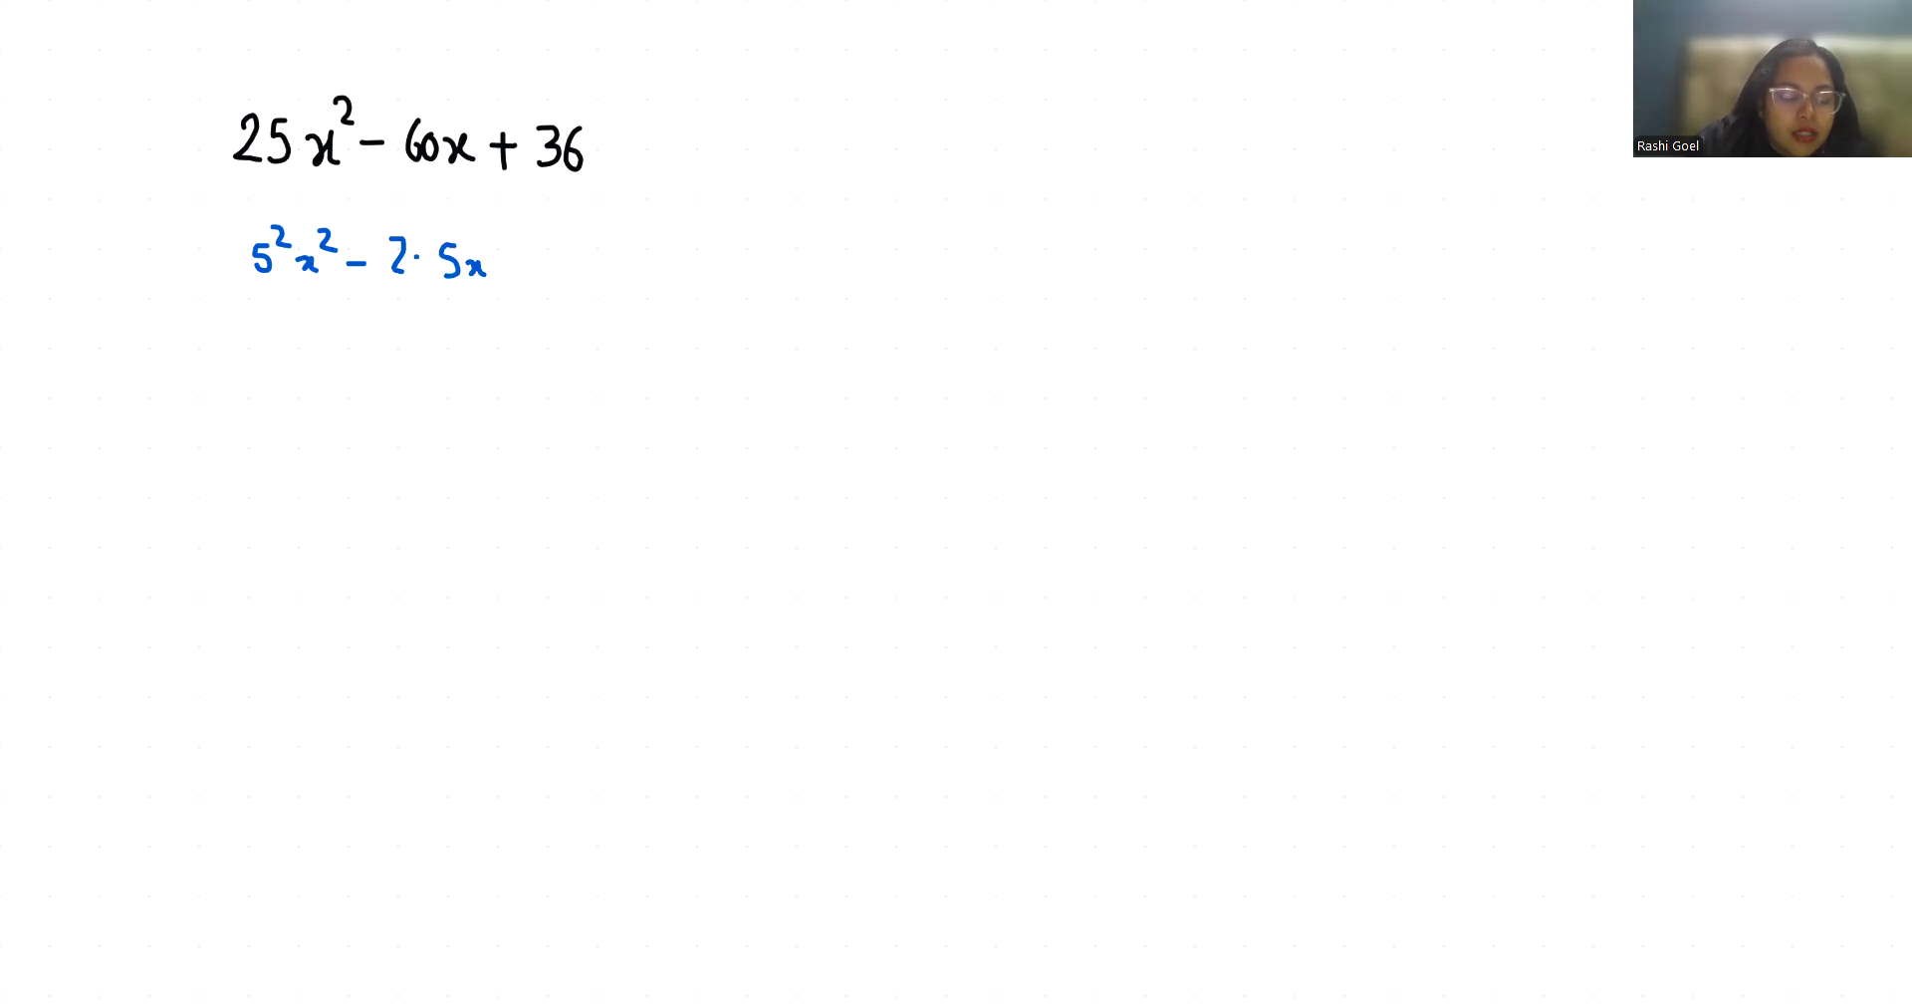